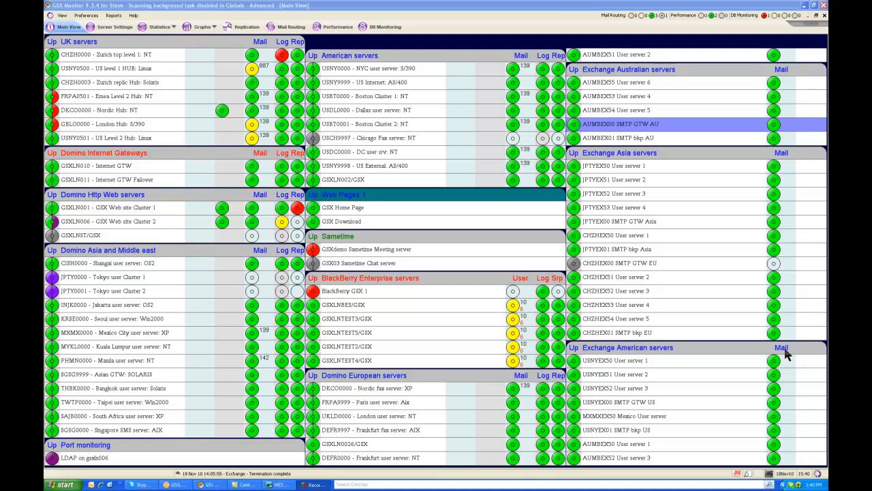
mouse_move(197, 125)
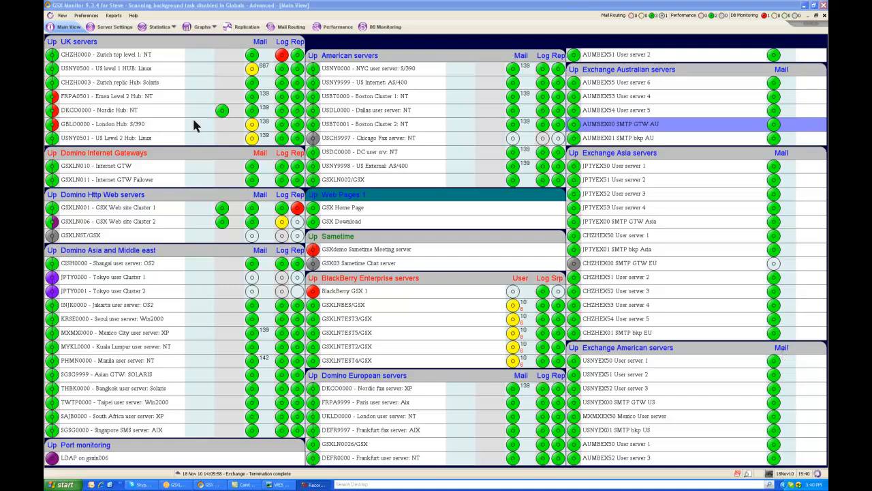
mouse_move(188, 306)
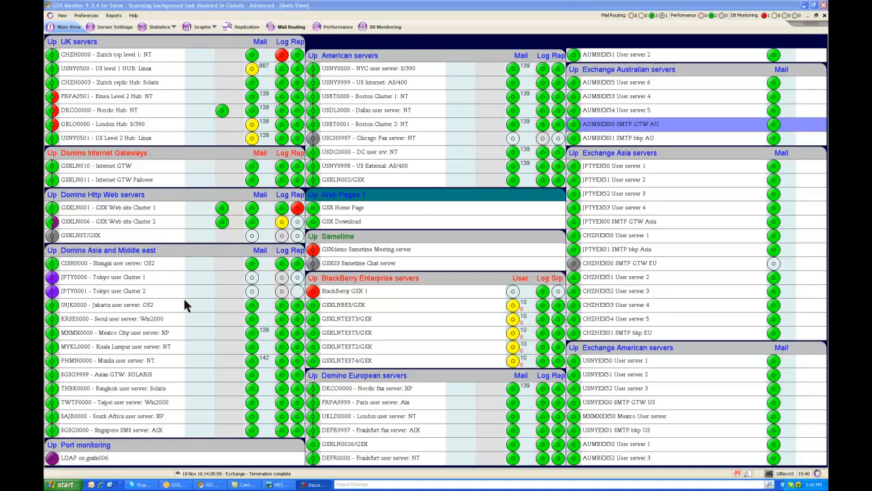
mouse_move(679, 242)
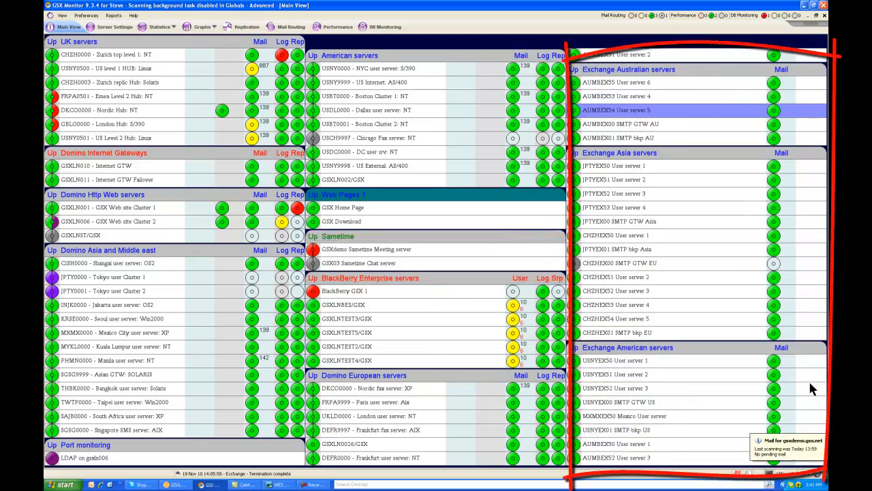
mouse_move(671, 371)
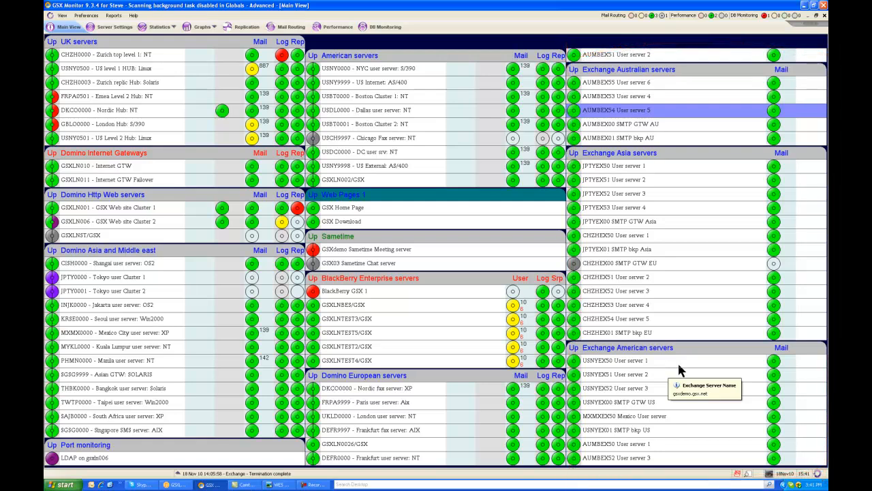
mouse_move(352, 394)
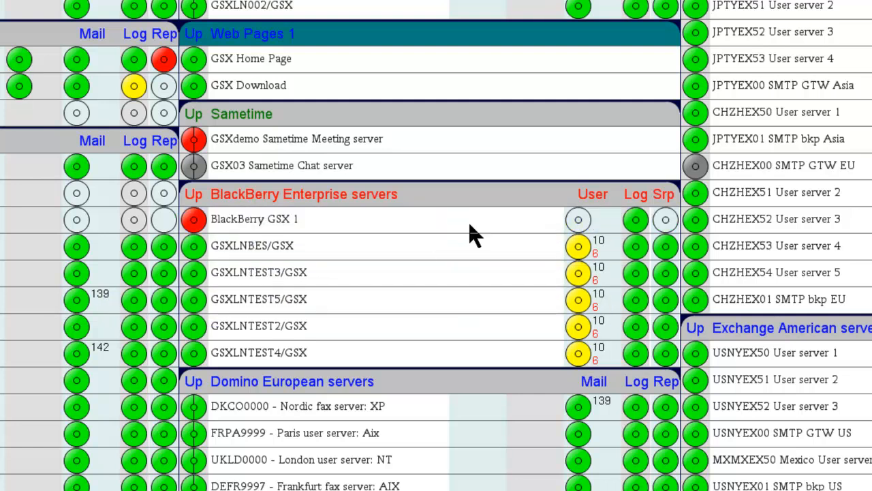
mouse_move(562, 188)
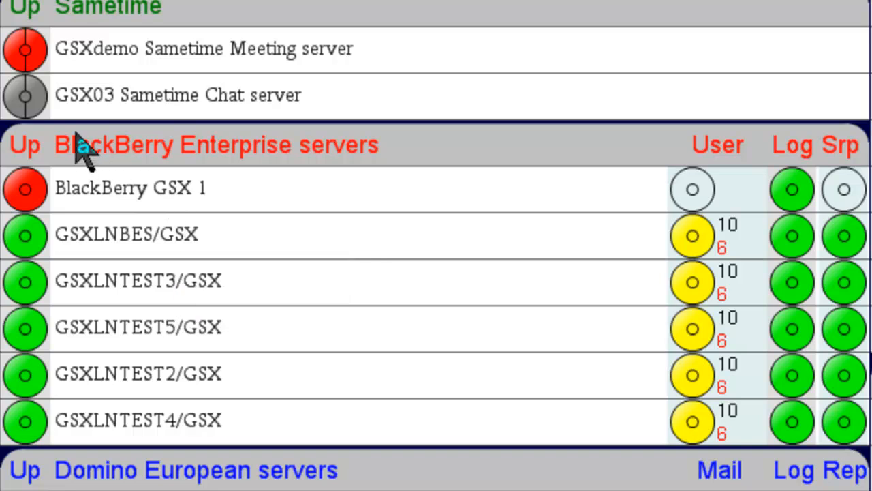
mouse_move(109, 388)
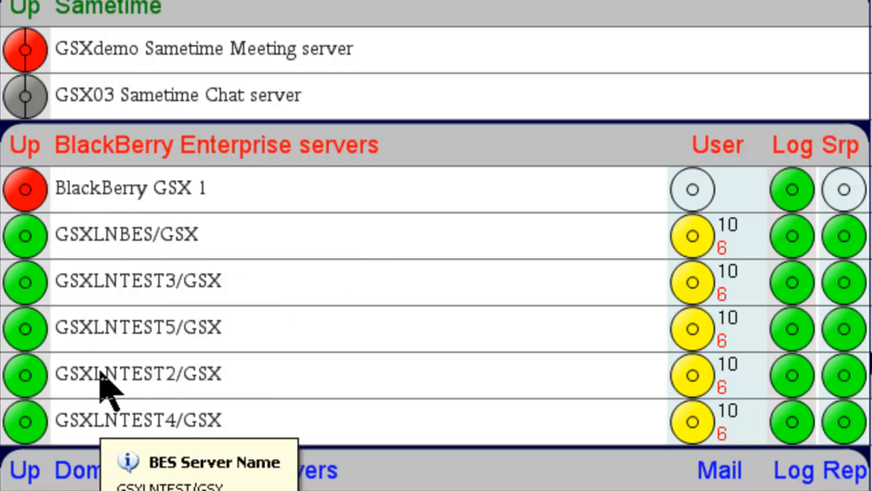
mouse_move(115, 293)
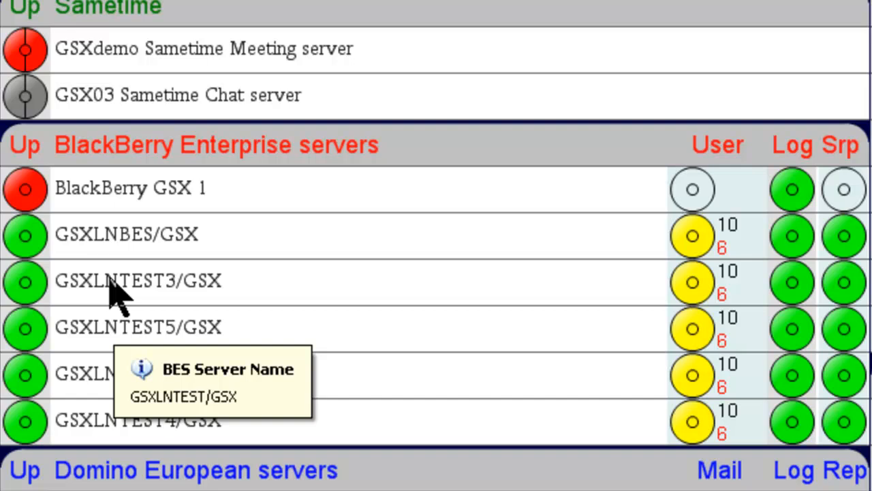
- Scroll down the main view toward the American servers group before raising its context menu
scroll(down, 3)
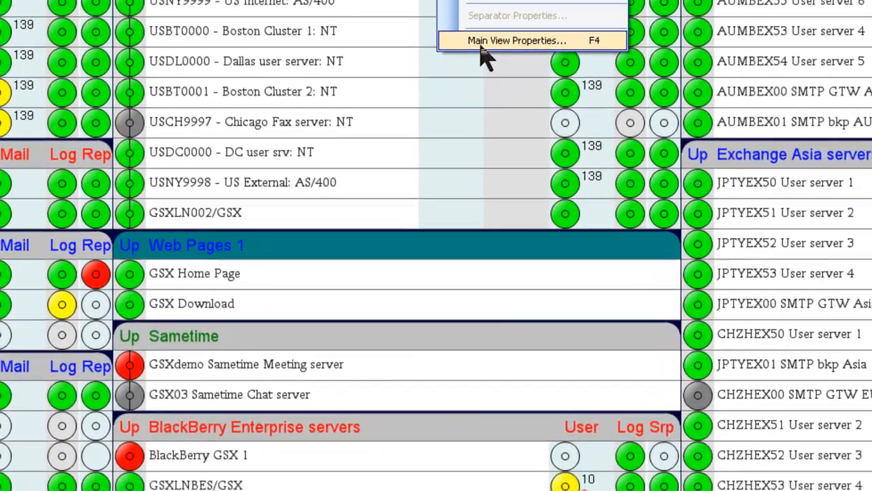
- View the BES Server LED colour legend under Main View Properties and confirm with OK
click(517, 41)
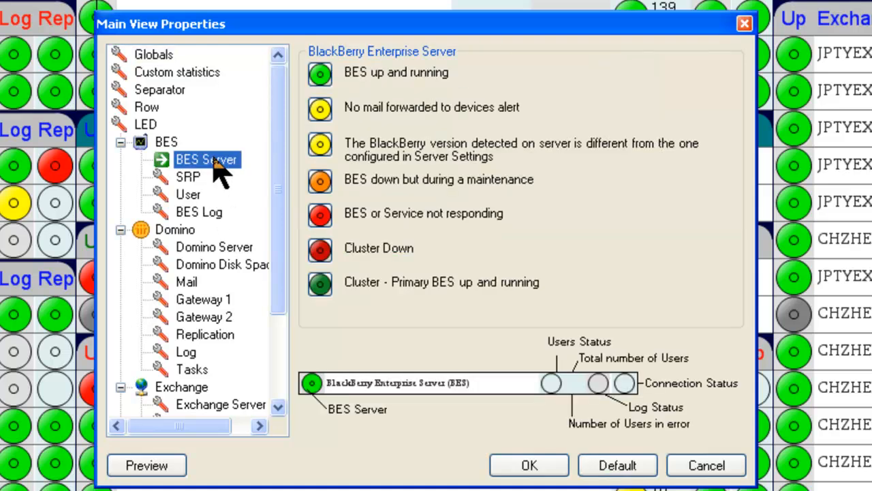
mouse_move(275, 17)
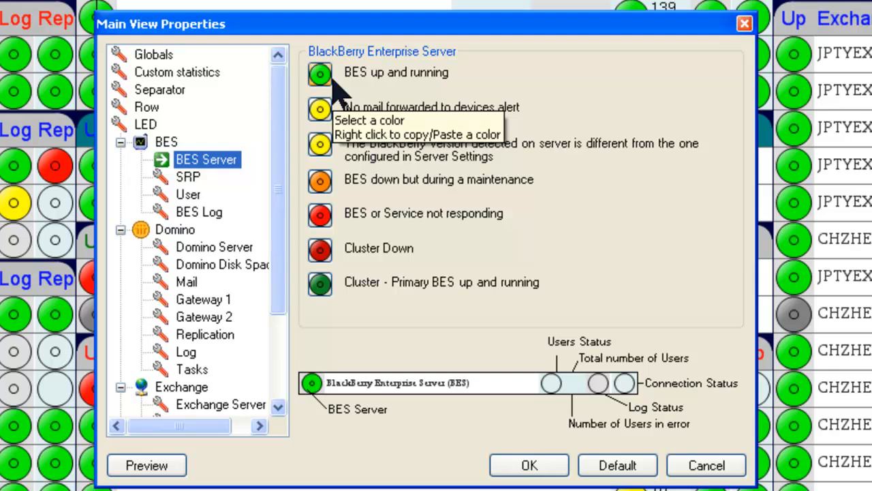
mouse_move(388, 218)
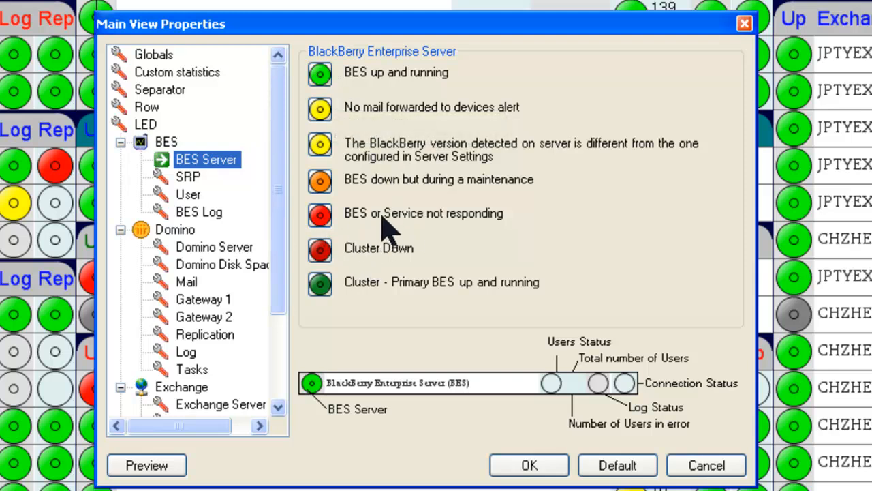
mouse_move(515, 243)
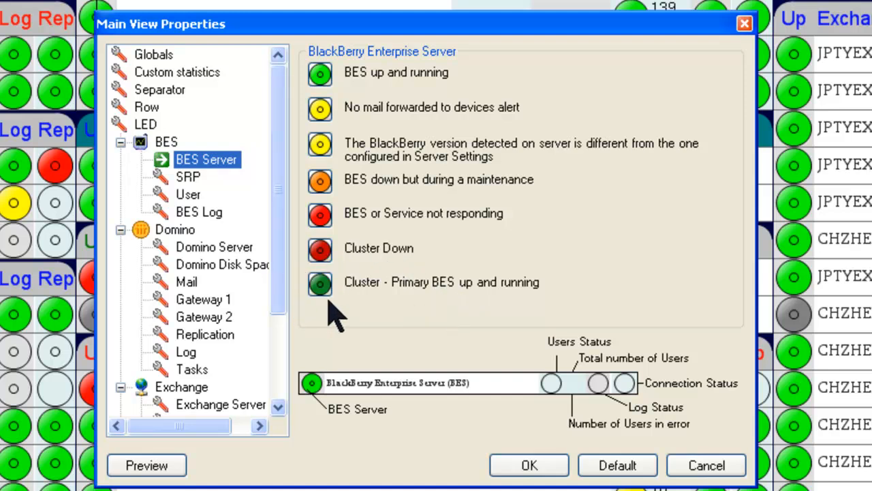
mouse_move(325, 310)
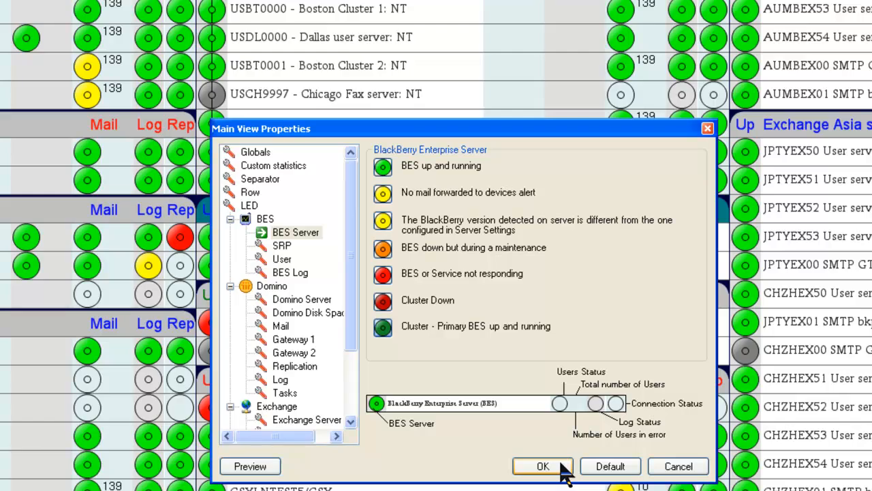
click(543, 466)
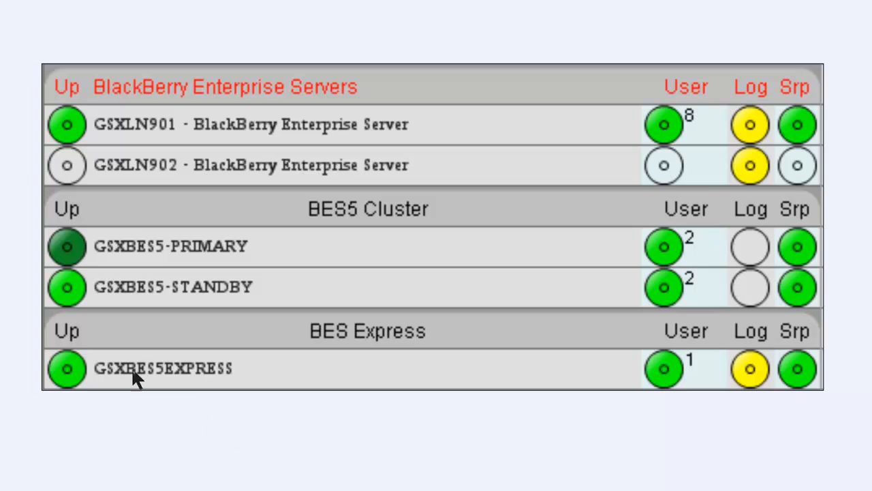
mouse_move(150, 271)
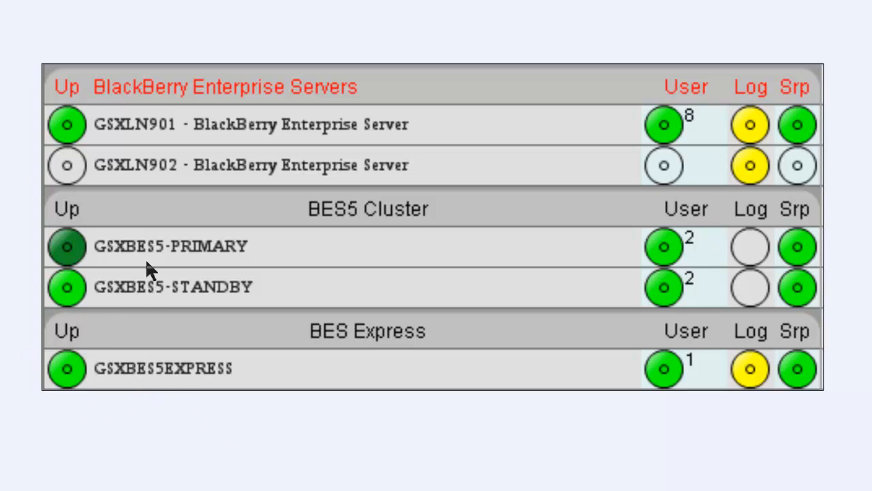
mouse_move(150, 216)
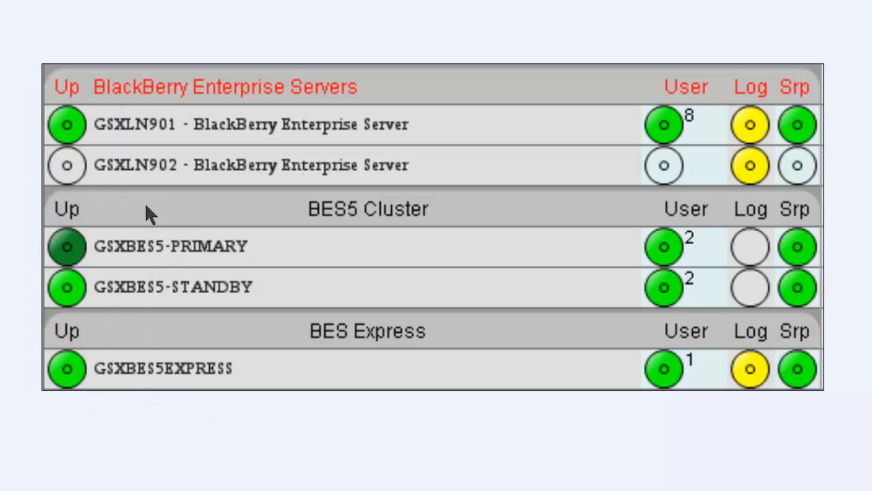
mouse_move(99, 257)
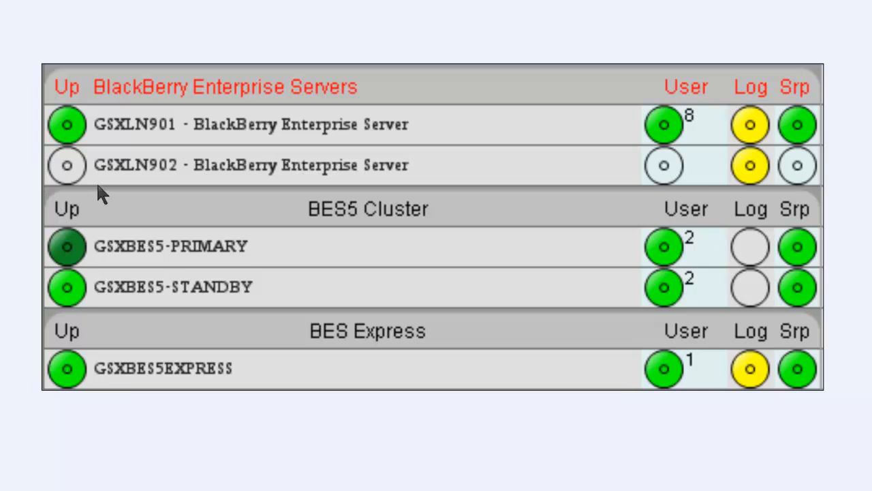
mouse_move(218, 416)
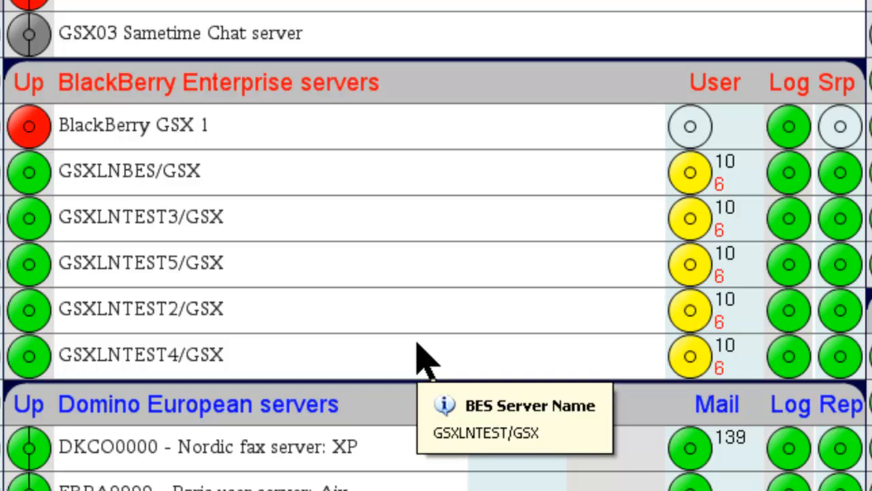
mouse_move(93, 382)
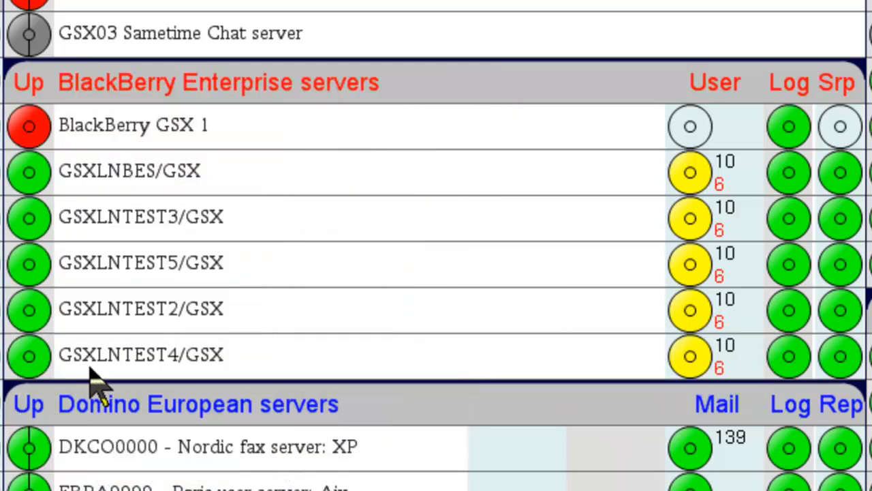
mouse_move(95, 382)
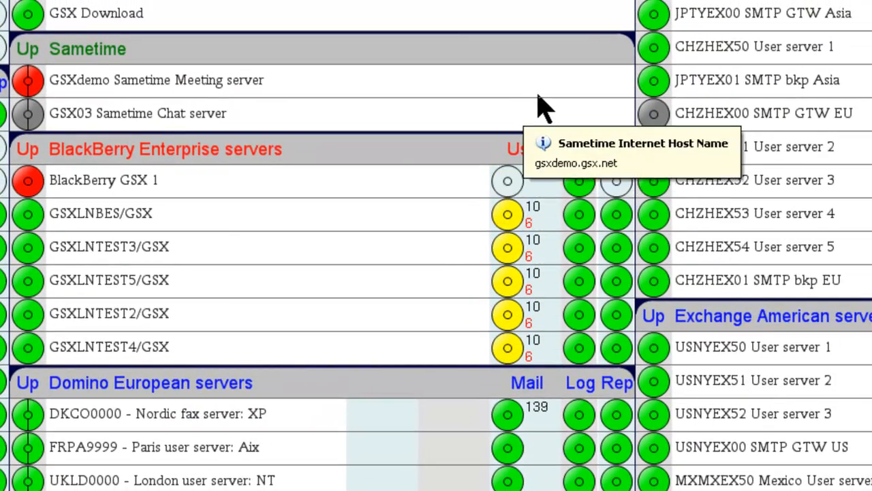
mouse_move(518, 381)
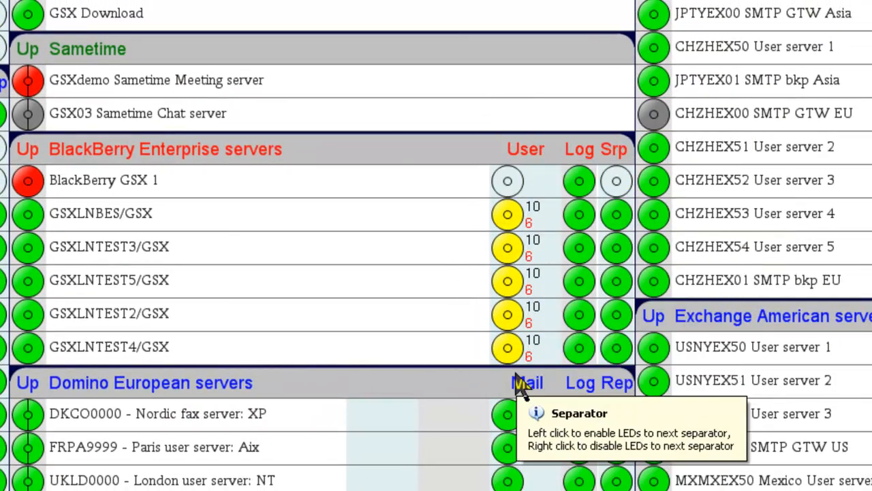
mouse_move(334, 266)
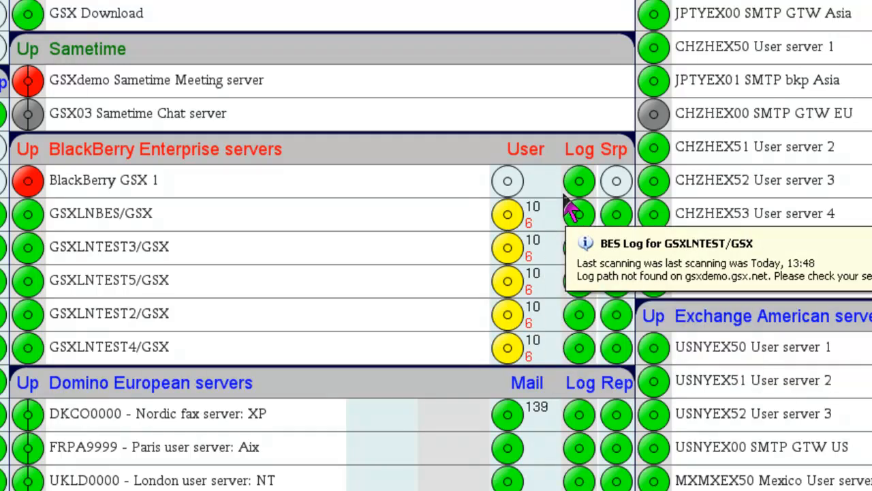
mouse_move(532, 218)
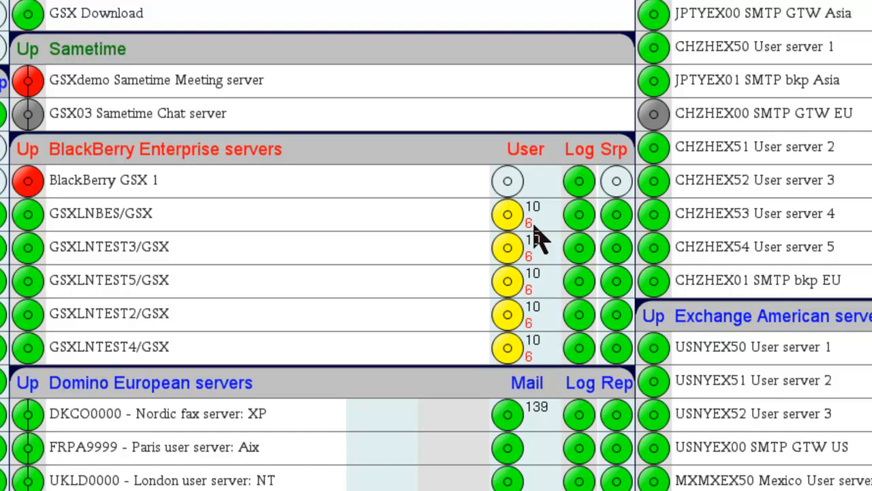
right_click(100, 212)
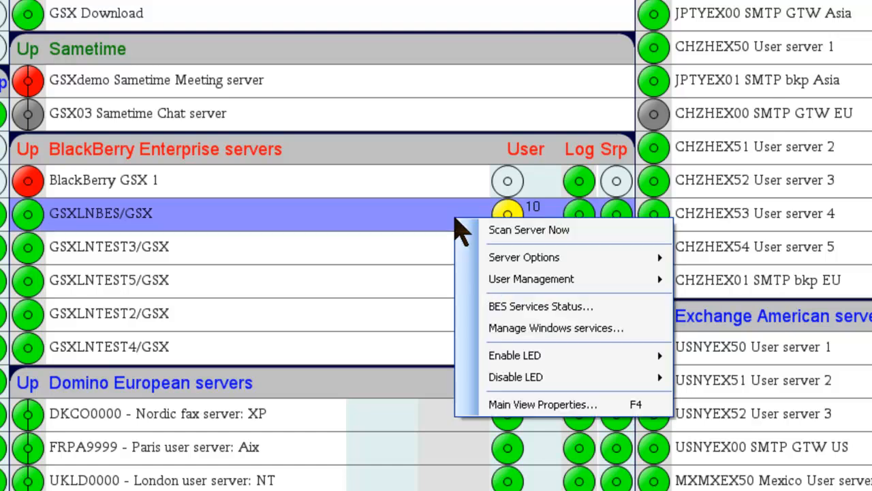
mouse_move(531, 278)
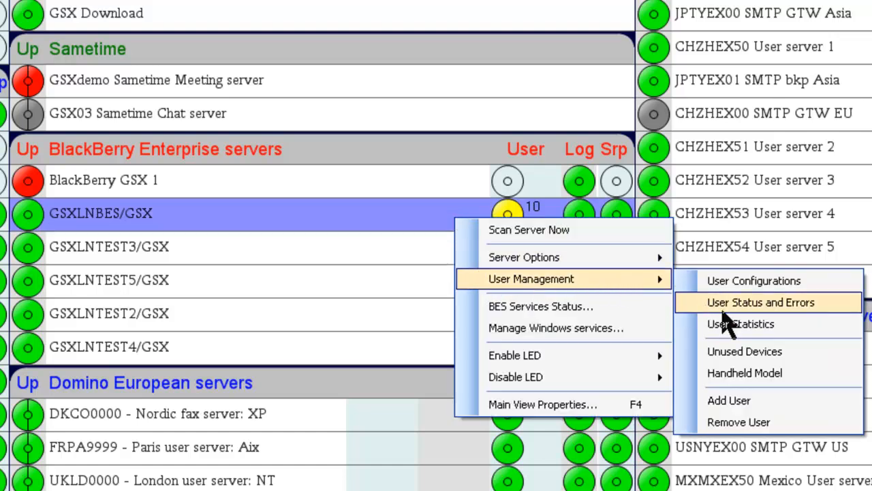
mouse_move(807, 311)
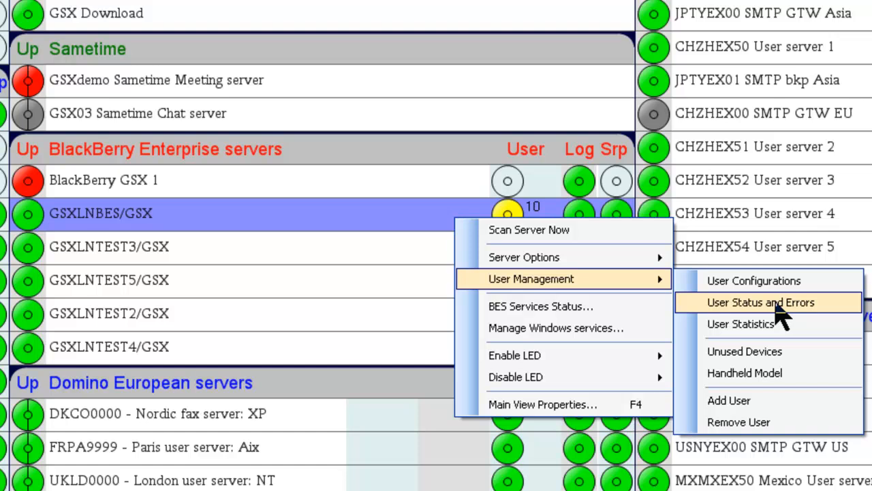
mouse_move(783, 319)
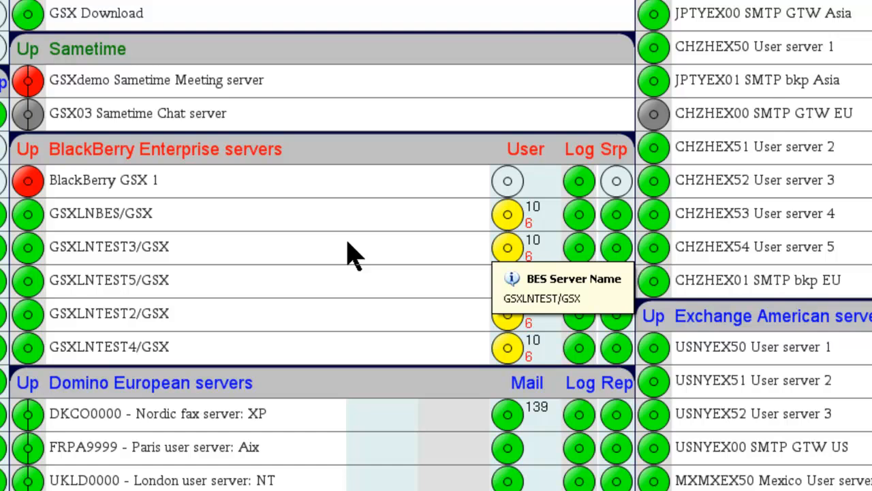
mouse_move(355, 259)
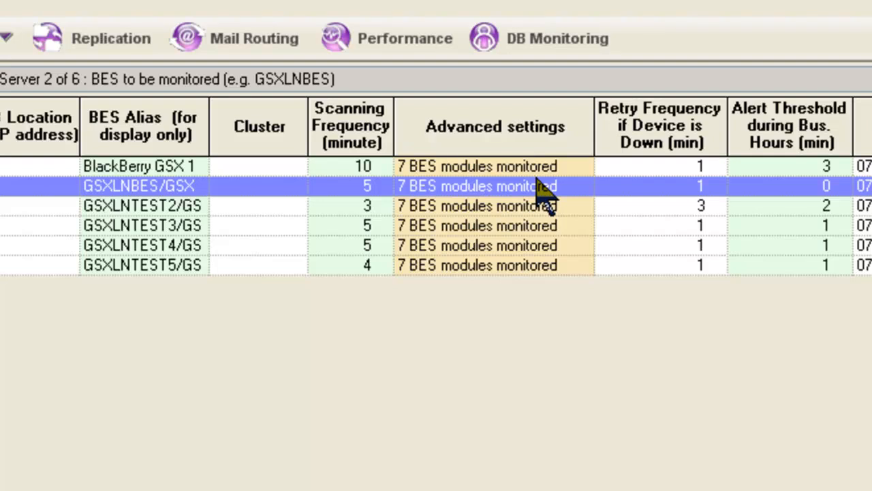
mouse_move(293, 88)
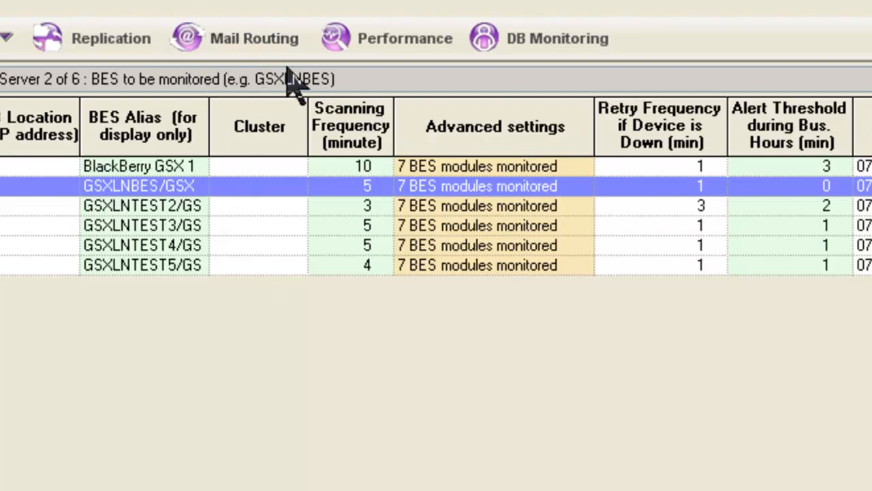